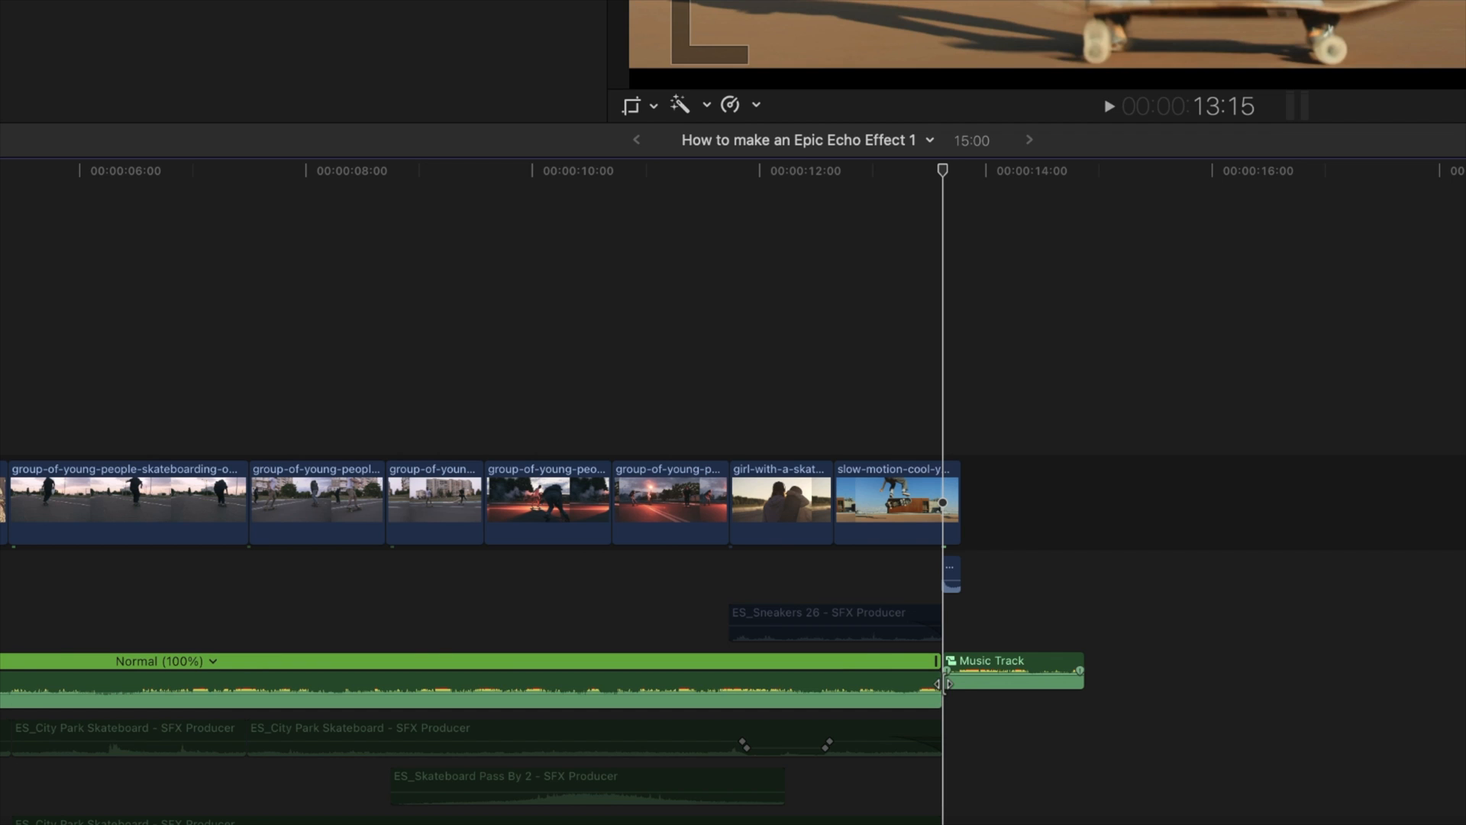
# Delete the short trailing Music Track clip so the music ends with the last video clip
pyautogui.press('delete')
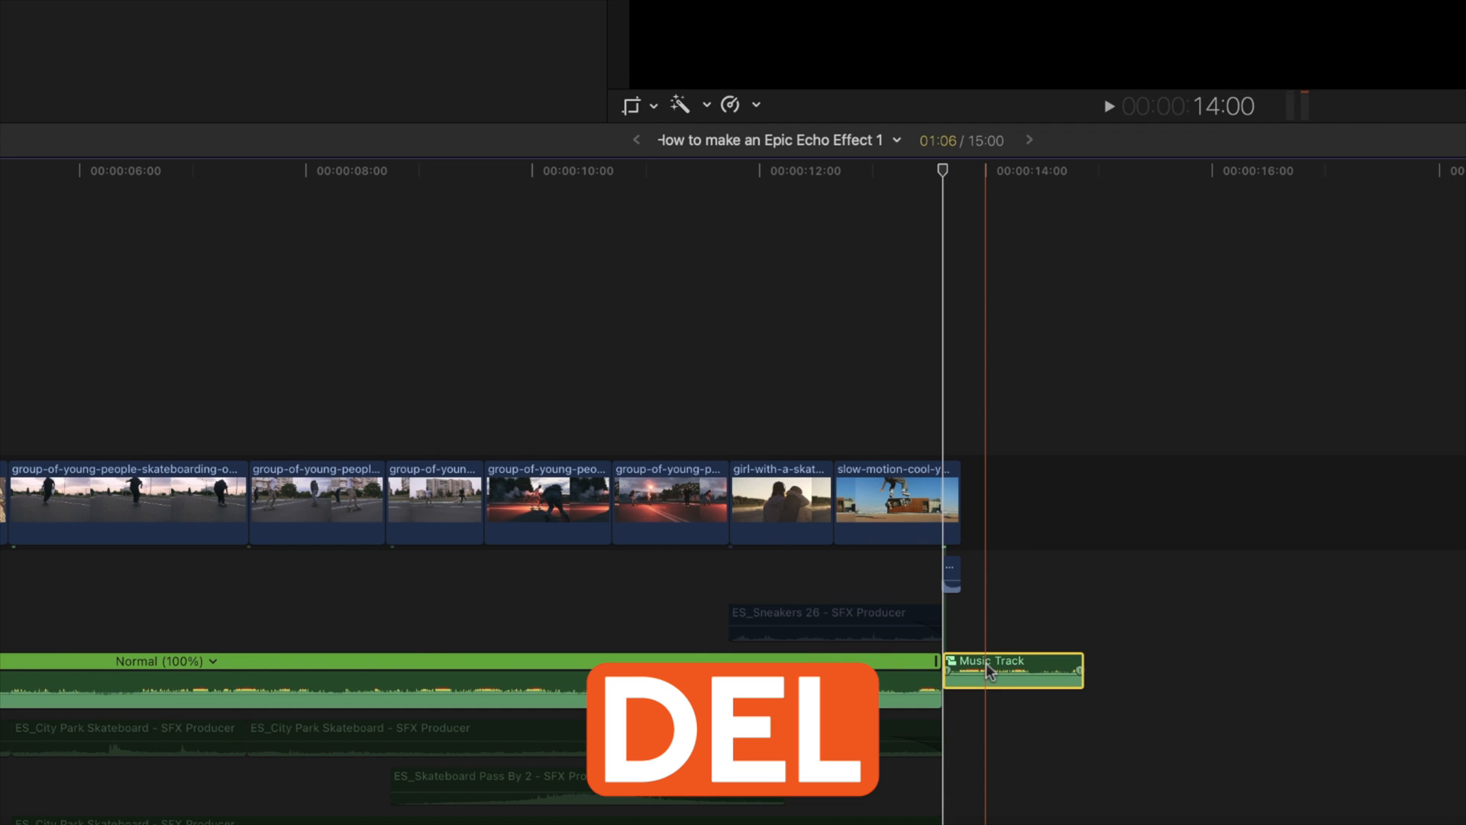
pyautogui.press('delete')
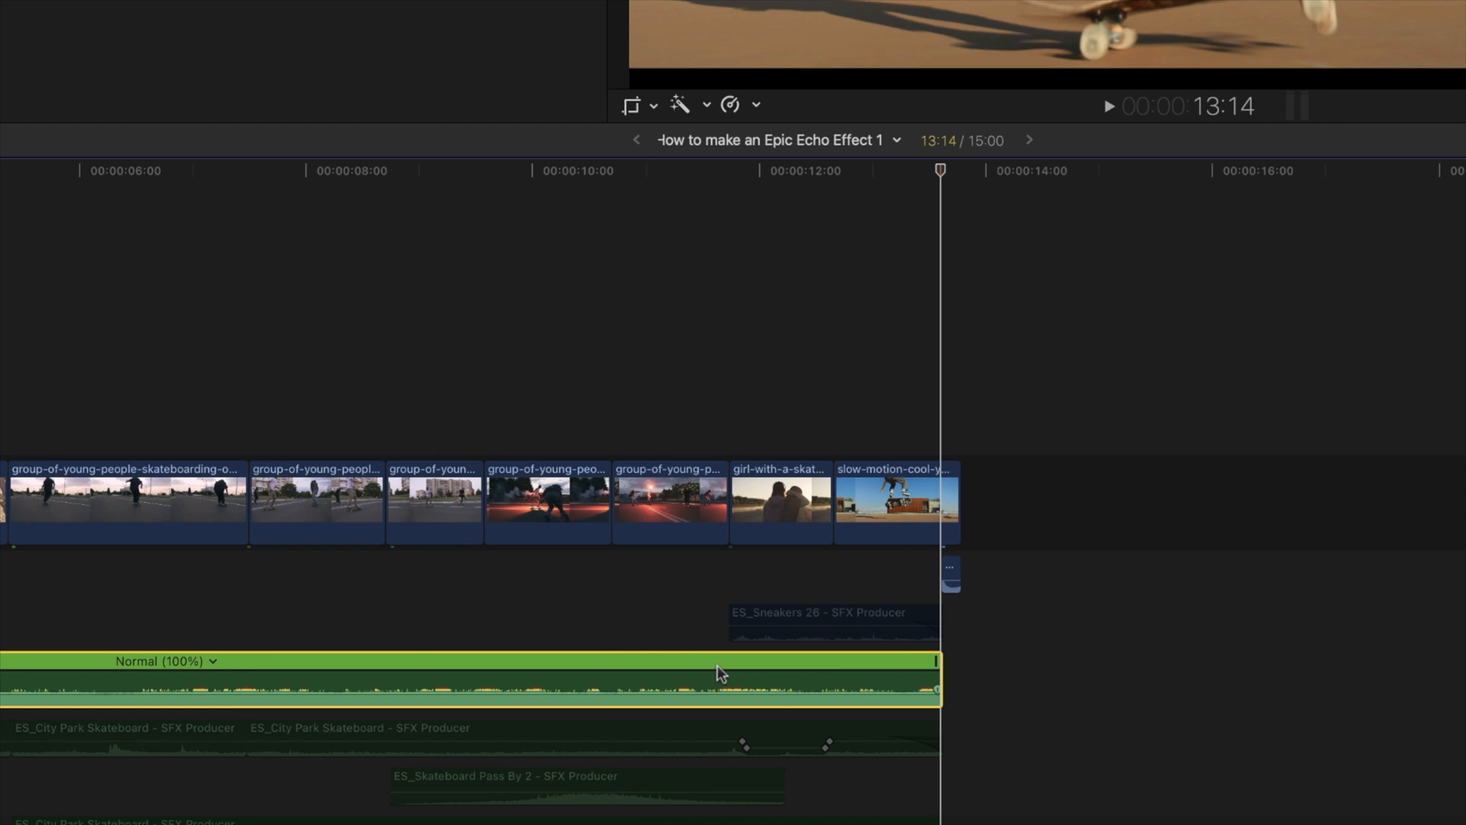
# Add a two-second Hold (0%) freeze at the end of the music clip with Shift-H
pyautogui.press('shift+h')
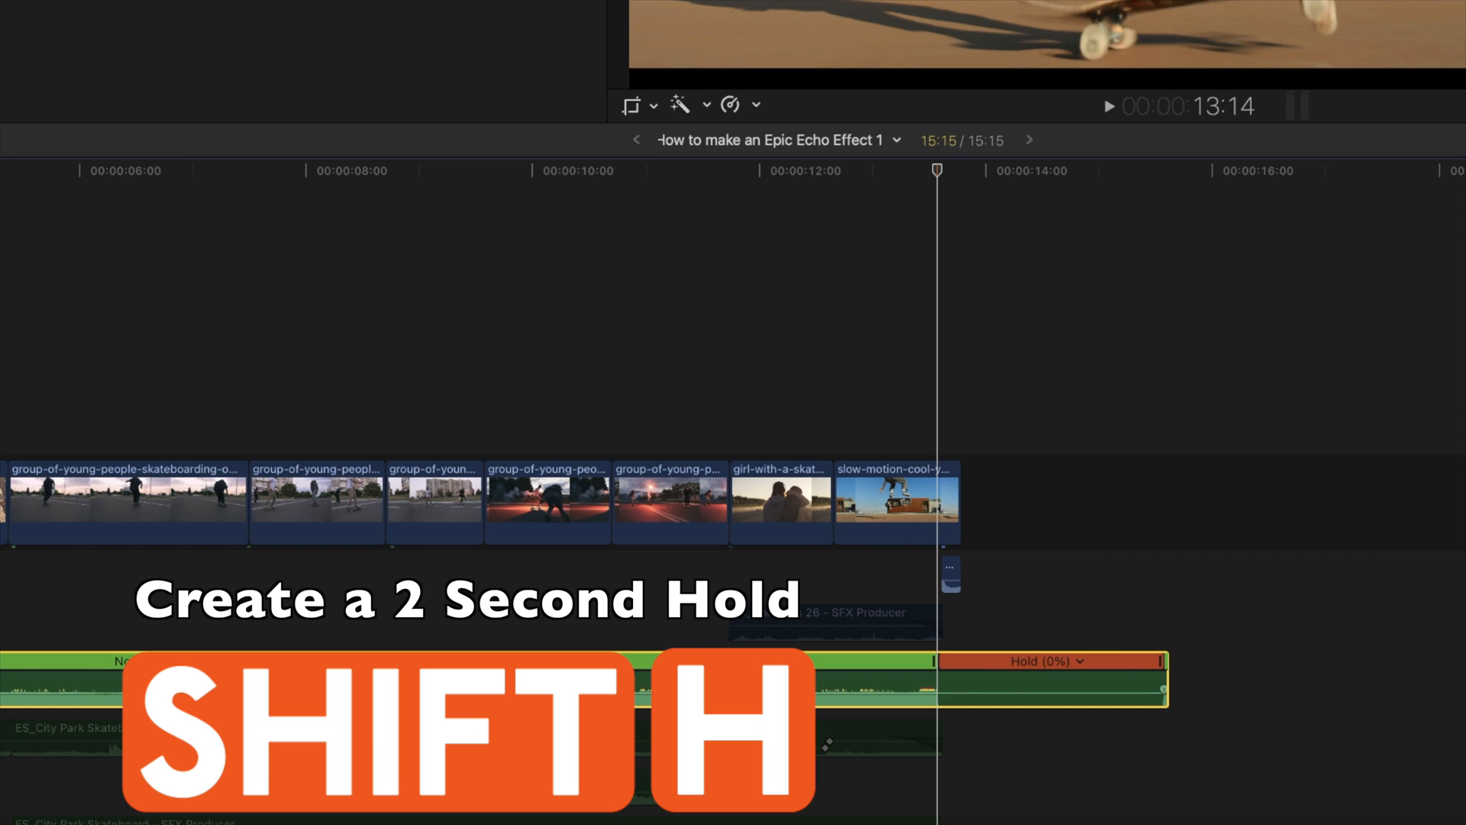
pyautogui.press('shift+h')
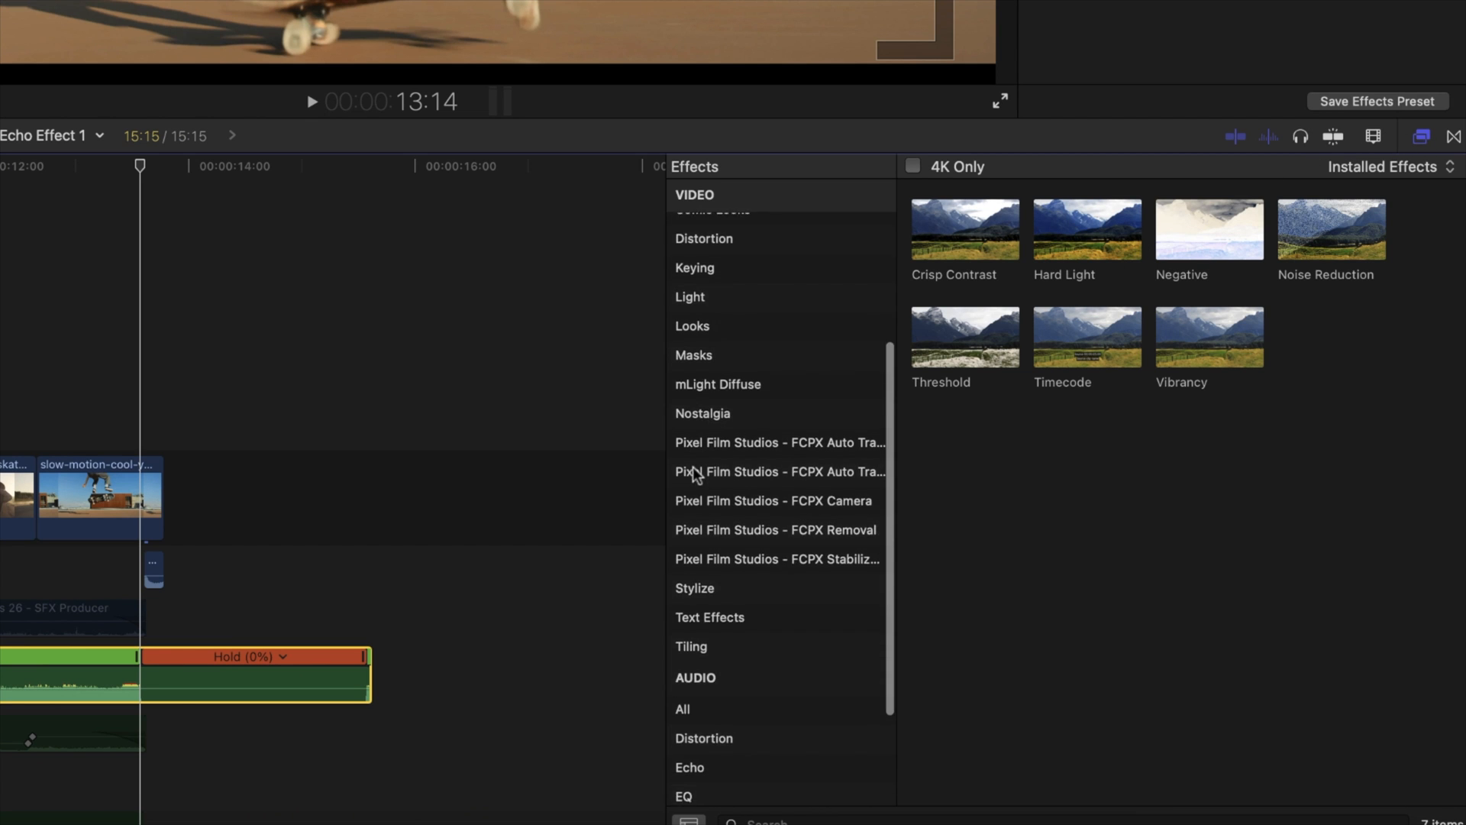
# Show the audio Spaces reverb effects in the browser and select the music clip
pyautogui.scroll(-3)
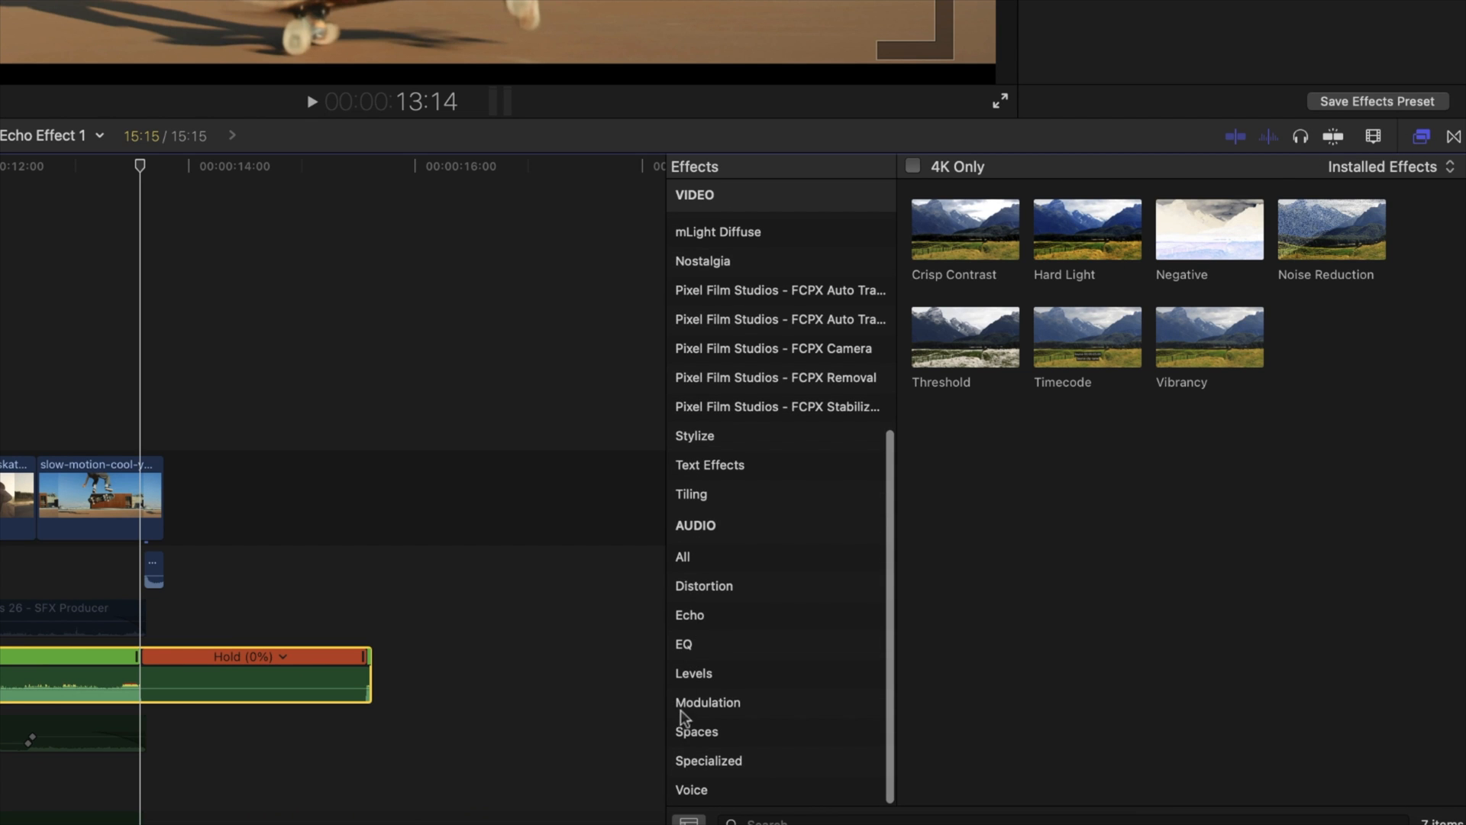
pyautogui.click(697, 731)
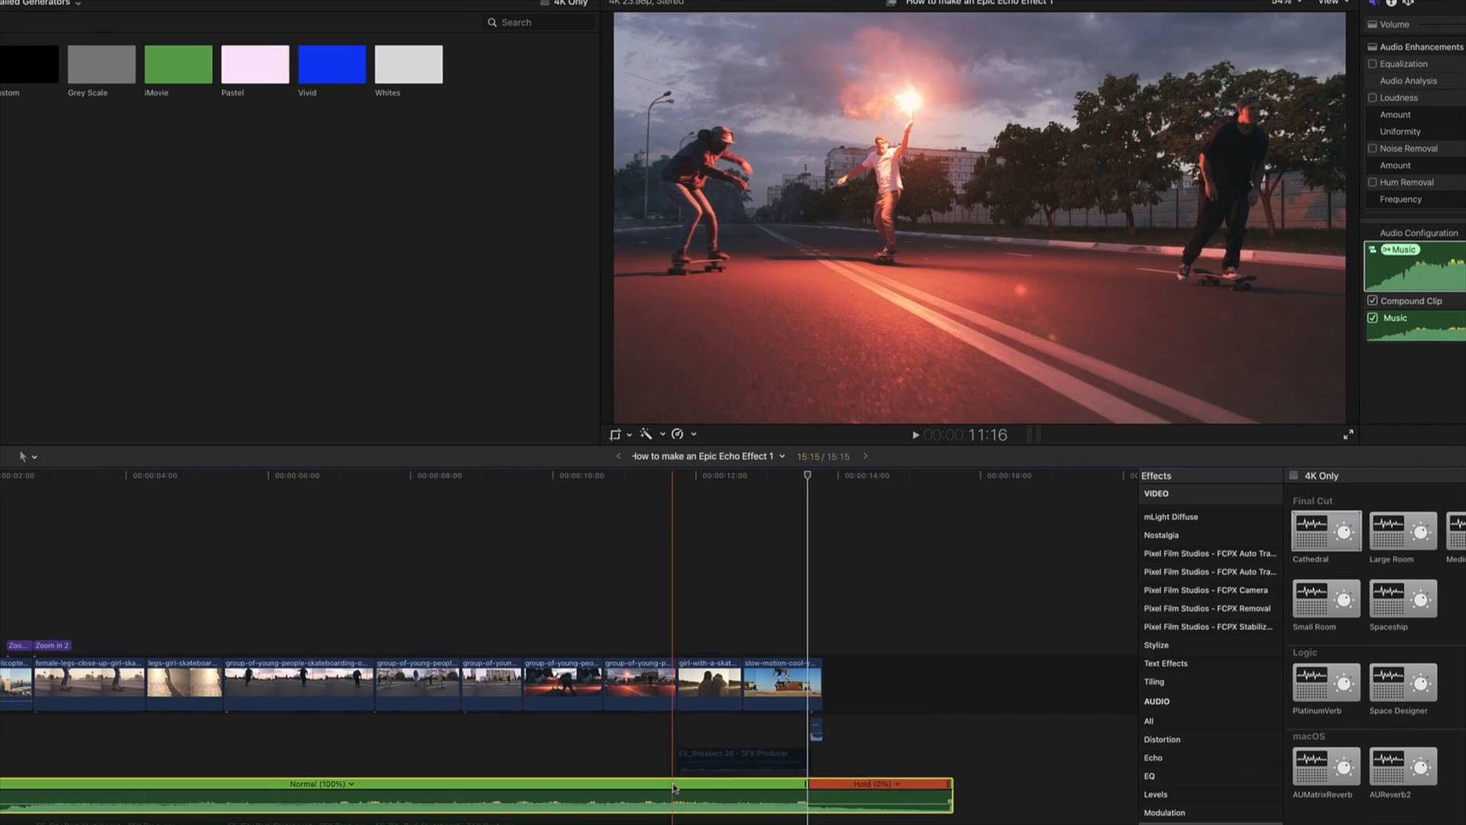
pyautogui.click(915, 436)
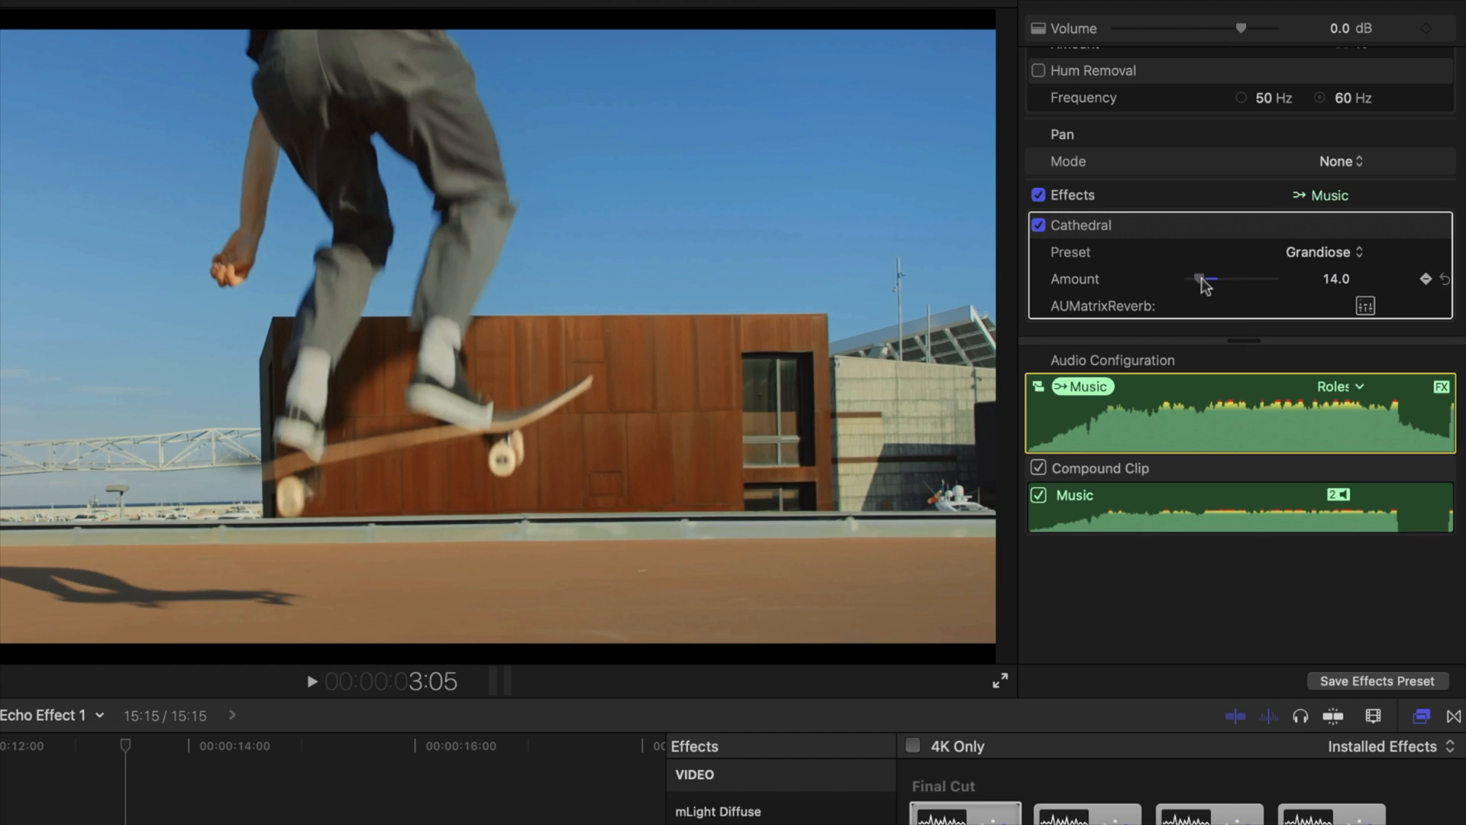
# Lower the Cathedral reverb Amount to 1.0 and park the playhead at the start of the hold
pyautogui.moveTo(1203, 278); pyautogui.dragTo(1188, 278)
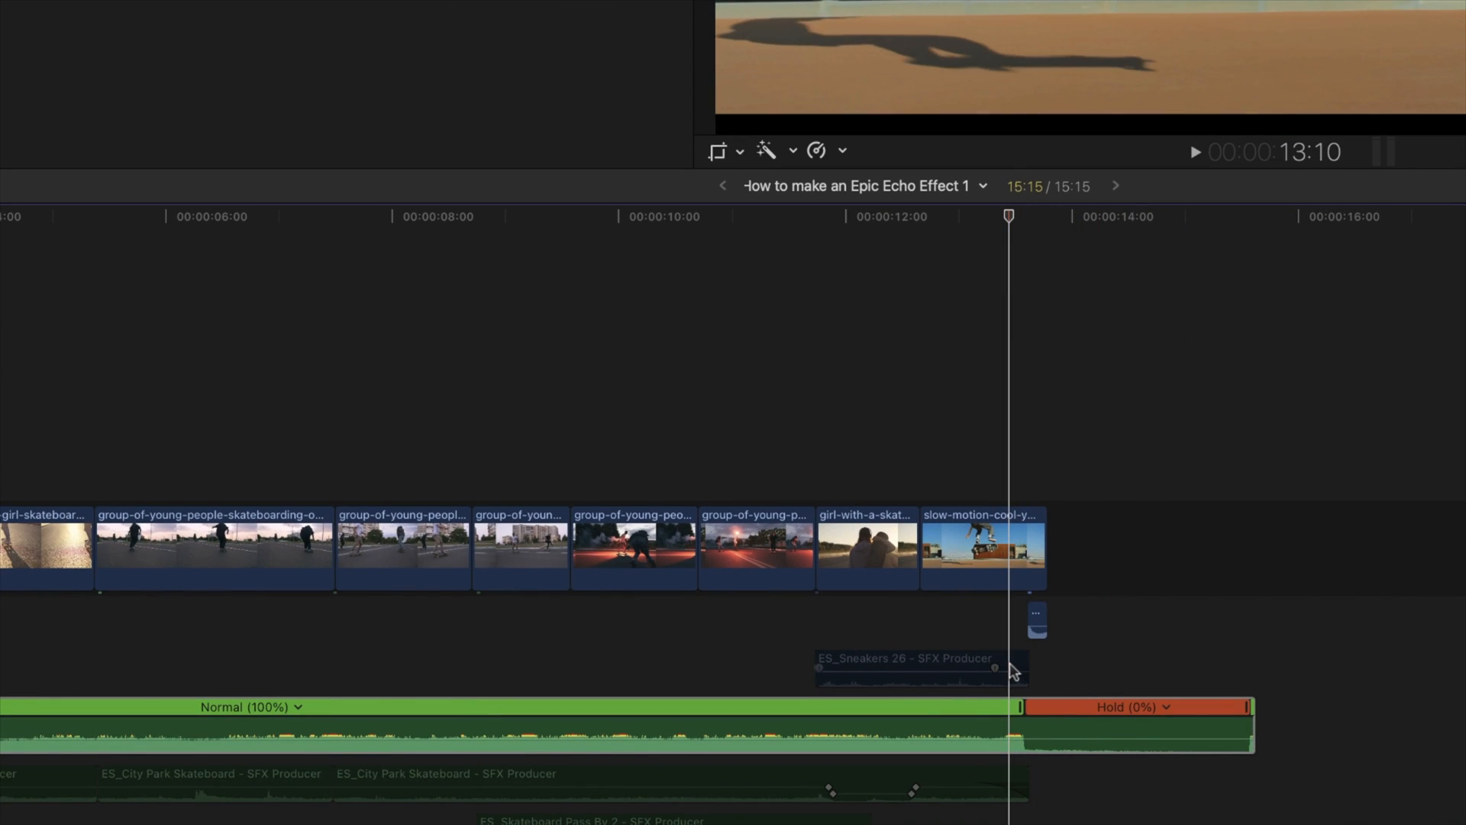
pyautogui.click(921, 667)
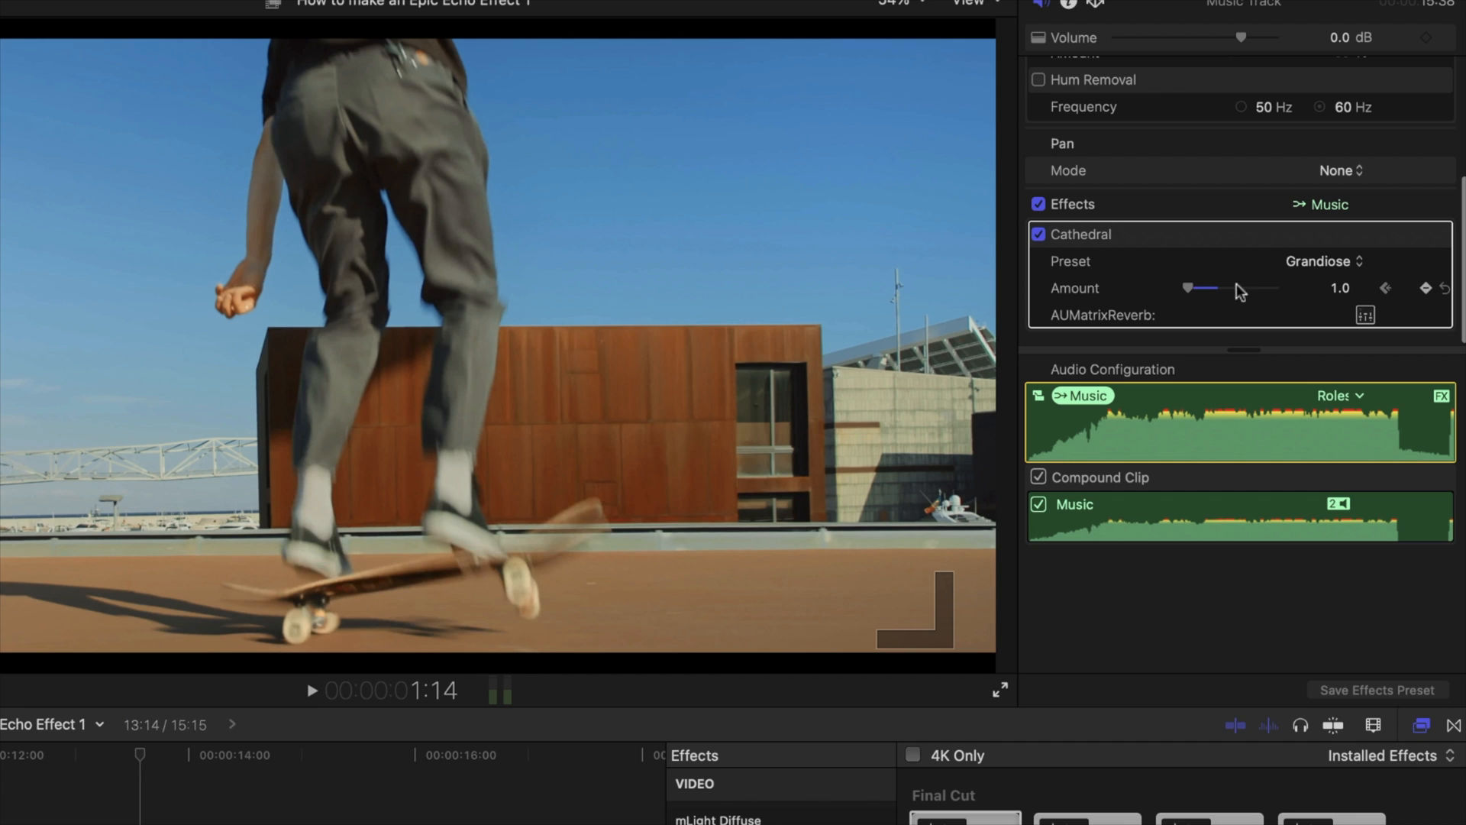
# Keyframe the Cathedral Amount rising through 17 and 36 to about 51 toward the hold
pyautogui.moveTo(1190, 289); pyautogui.dragTo(1207, 289)
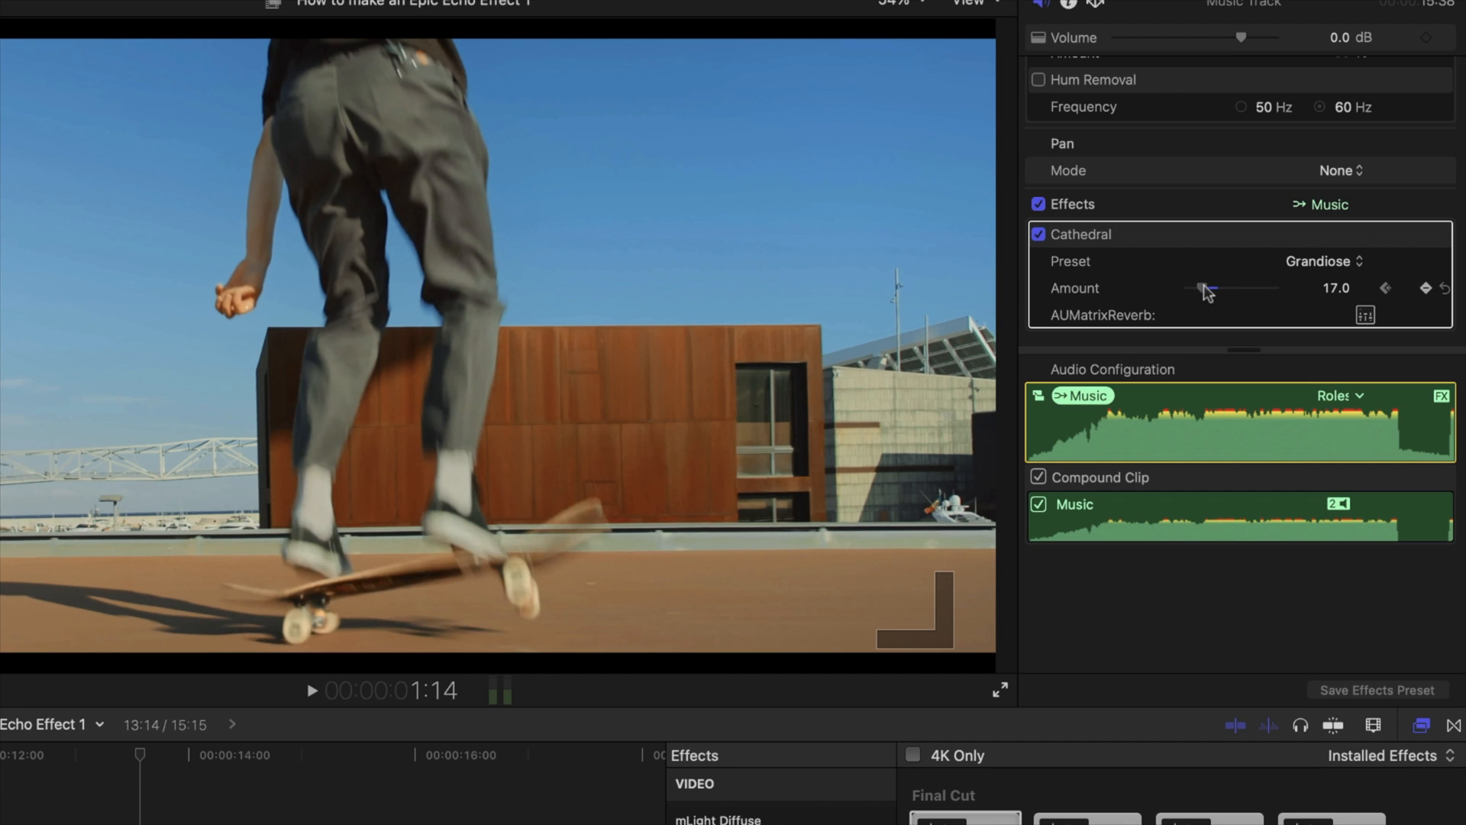
pyautogui.moveTo(1204, 289); pyautogui.dragTo(1225, 289)
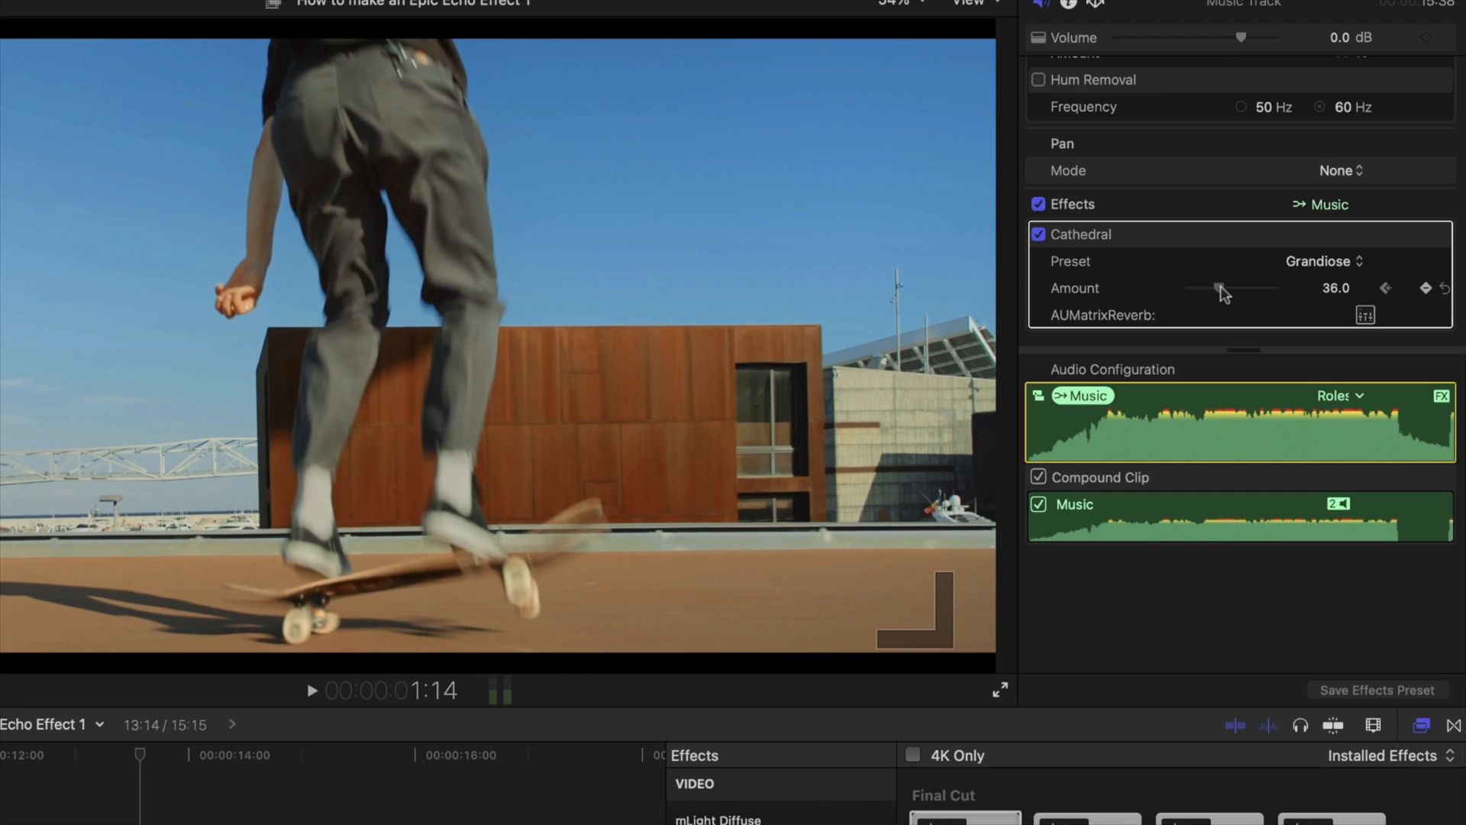
pyautogui.moveTo(1215, 289); pyautogui.dragTo(1234, 289)
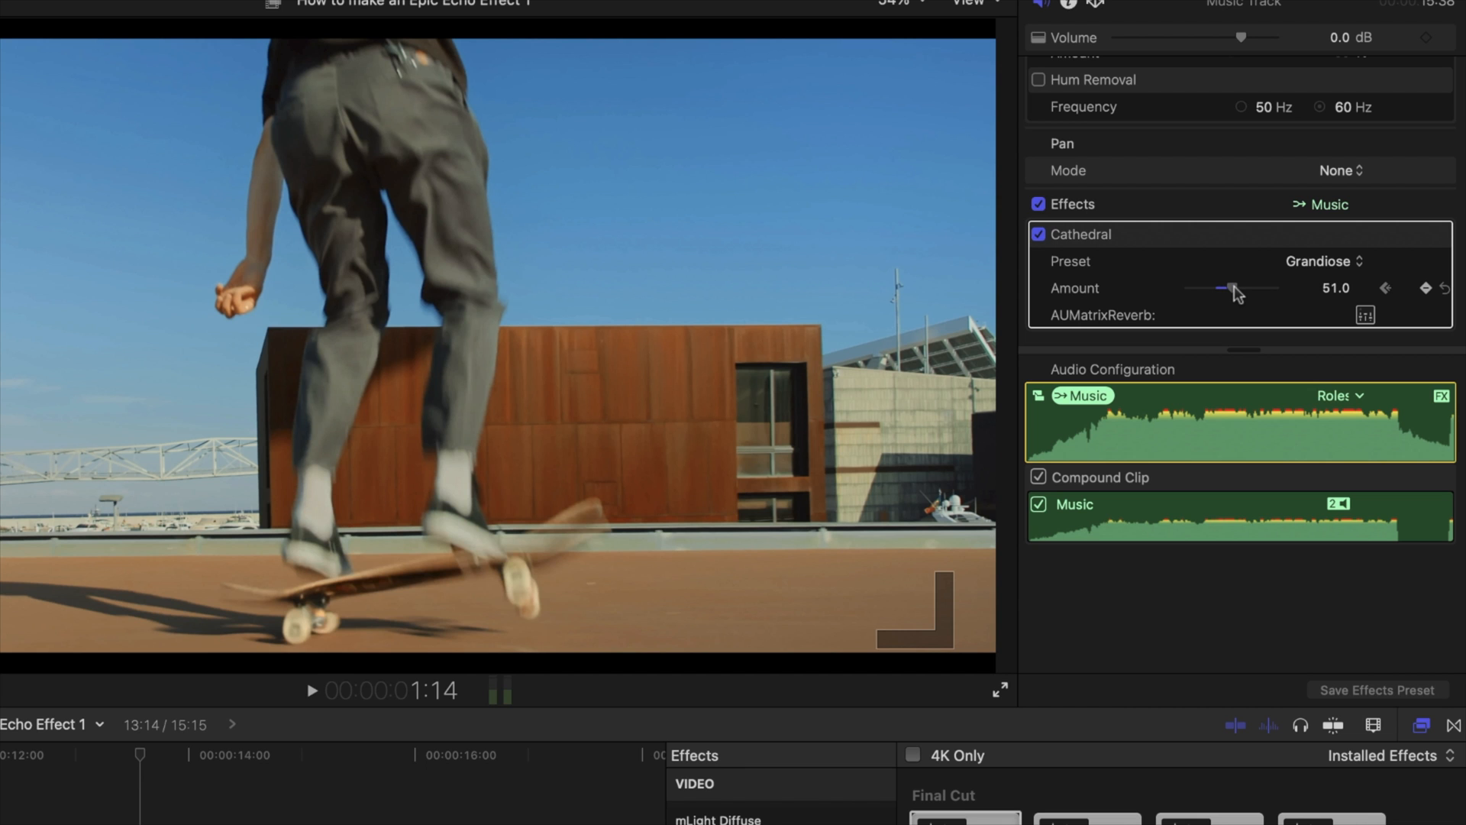
pyautogui.moveTo(1220, 288); pyautogui.dragTo(1234, 289)
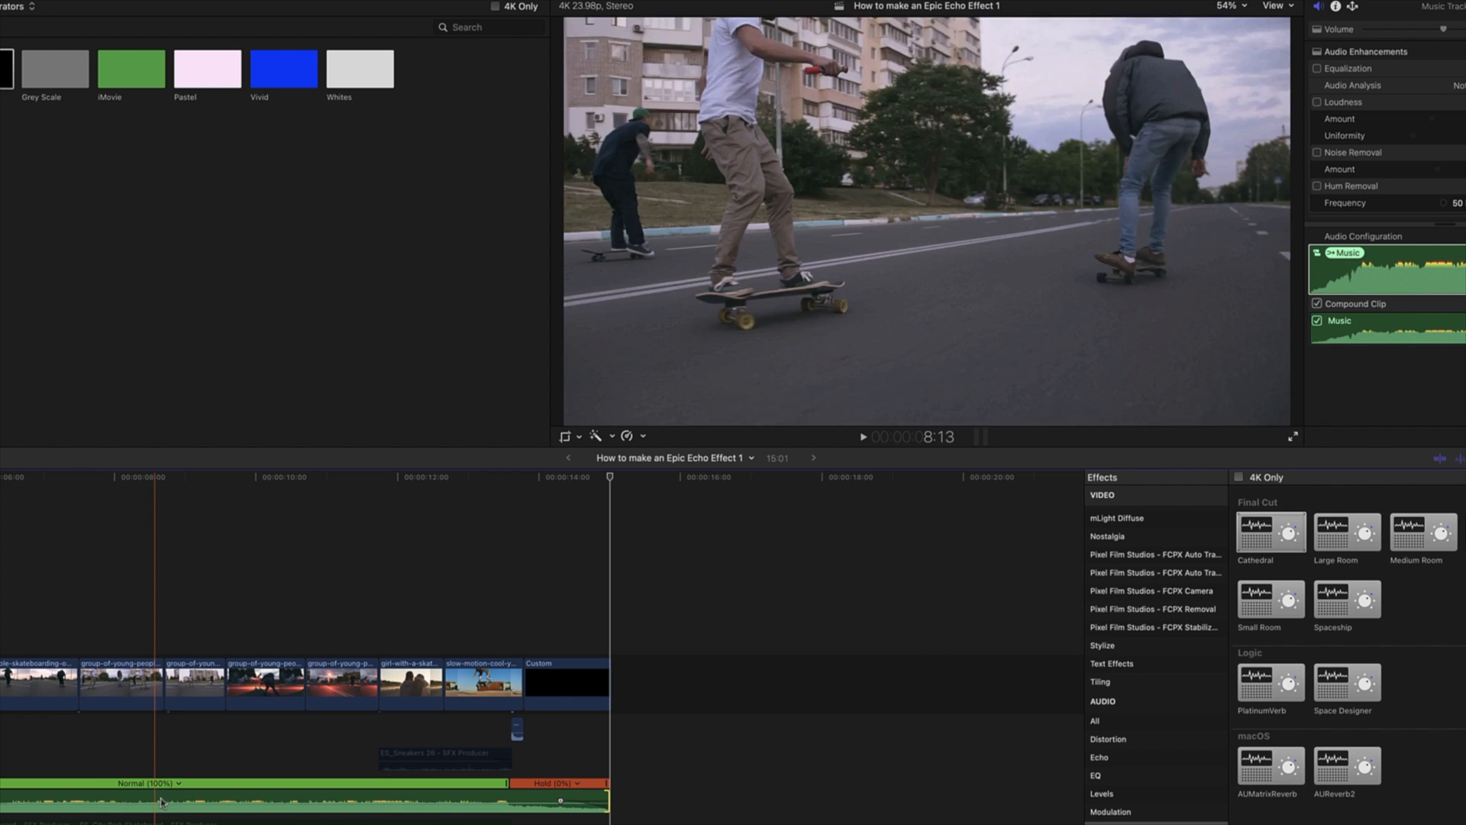
# Set the playback start point in the music to preview the reverb build and hold
pyautogui.click(861, 437)
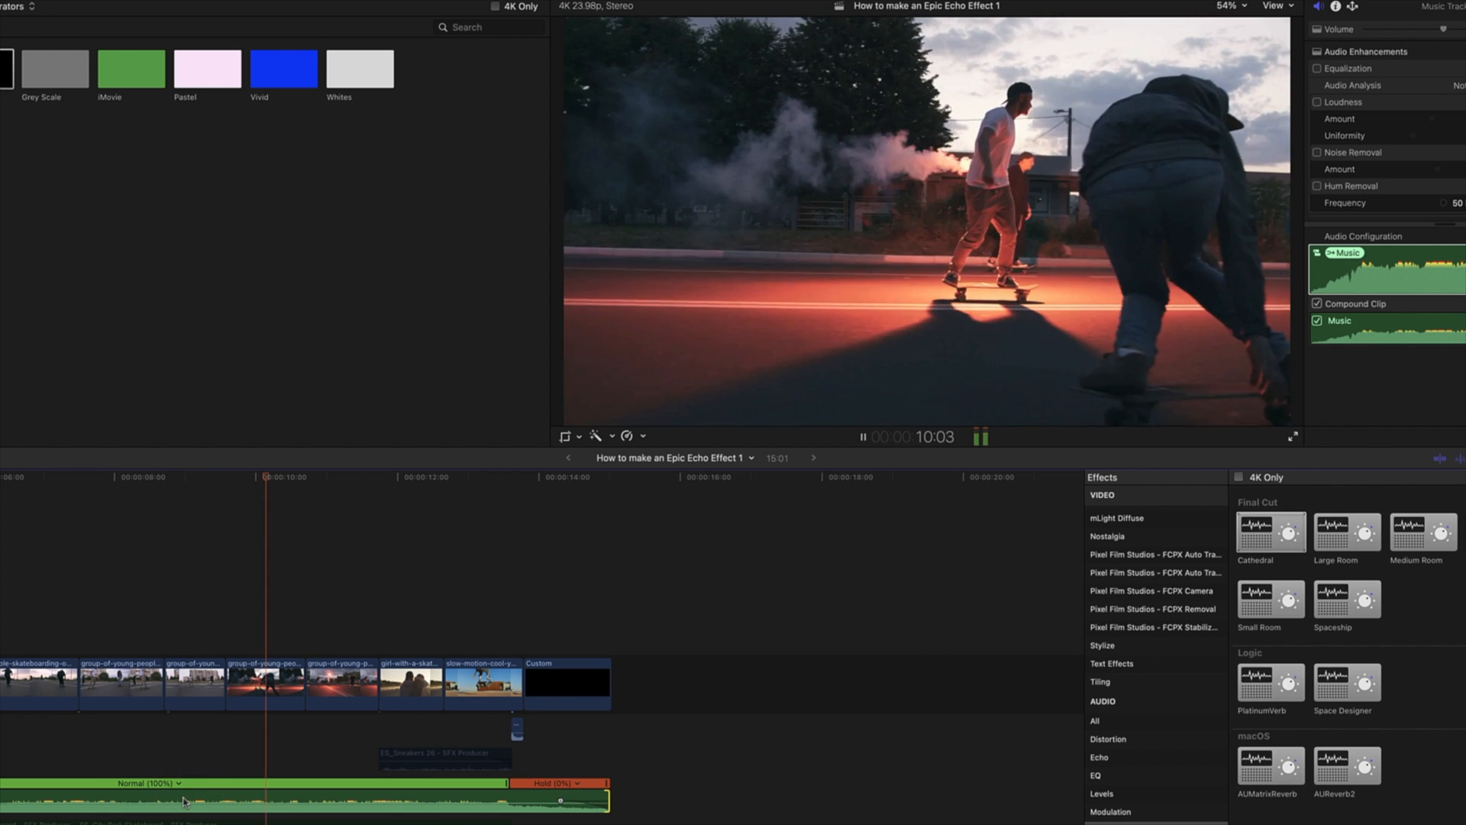